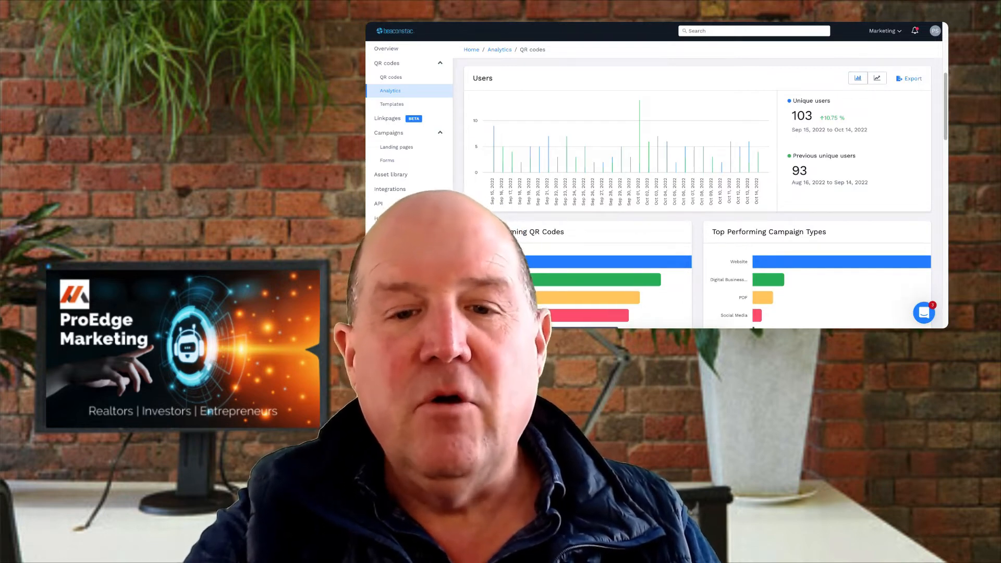
Switch from Beaconstac's QR code analytics to the ManyChat dashboard tab.
left_click(162, 16)
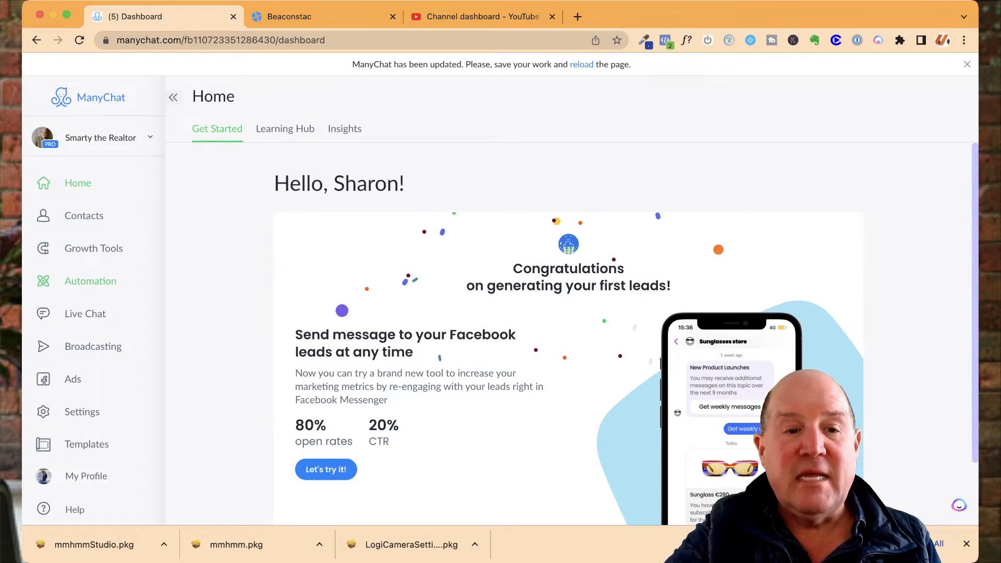
Open the Proedge Rent2OwnV6 - Start flow from Automation's Rent2OwnV6 > Facebook folder.
left_click(90, 280)
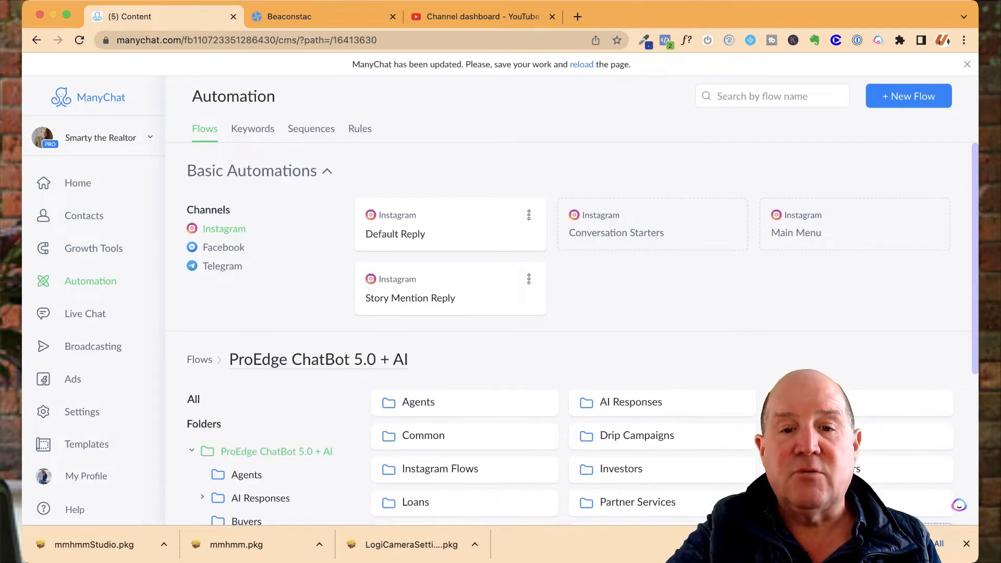
scroll("down", 3)
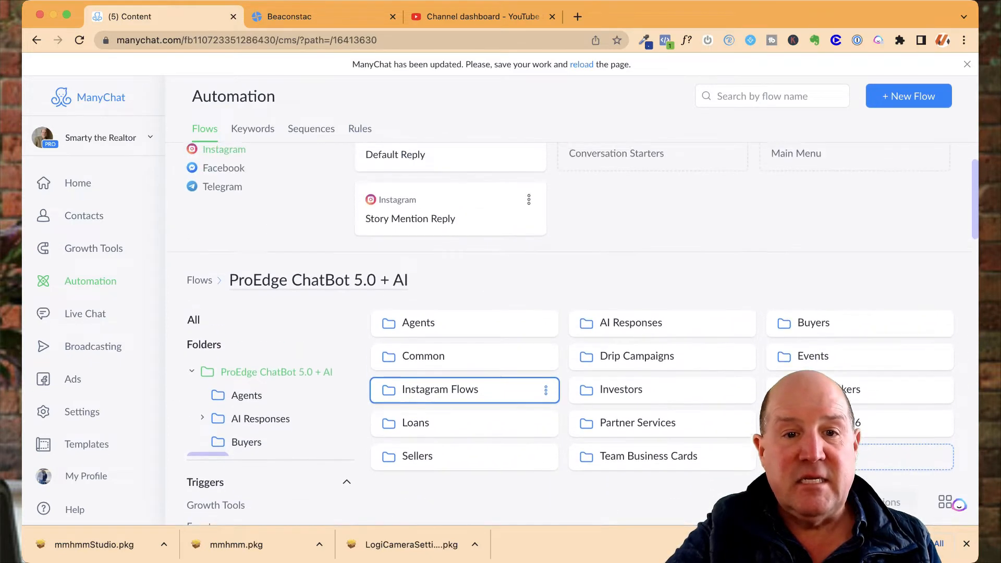
scroll("down", 3)
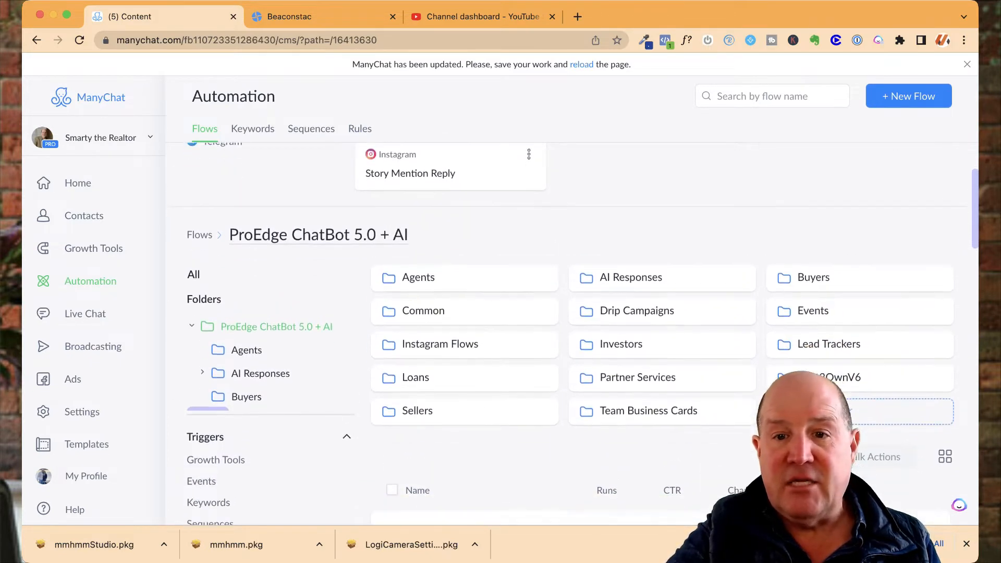
left_click(816, 376)
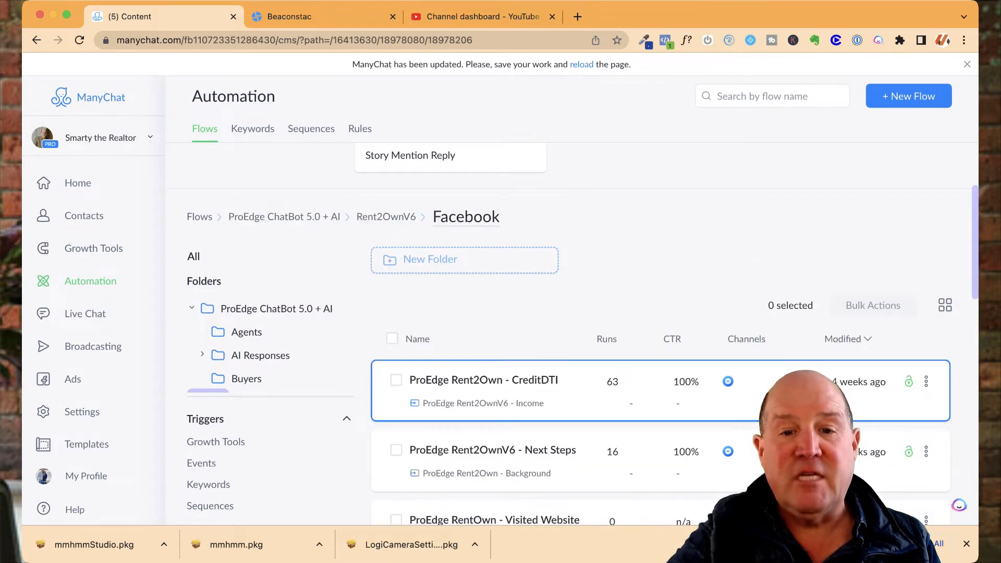
scroll("down", 3)
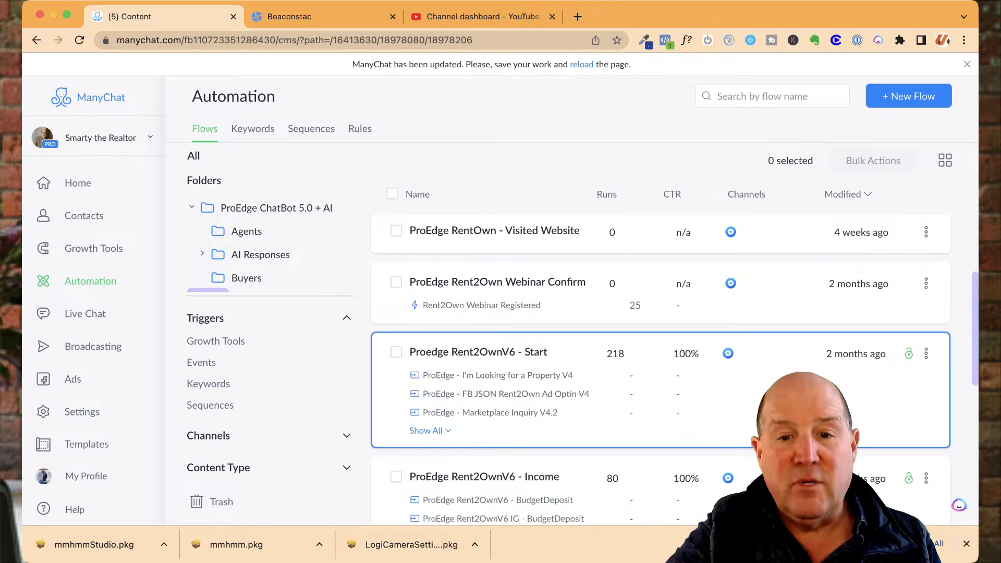
left_click(478, 351)
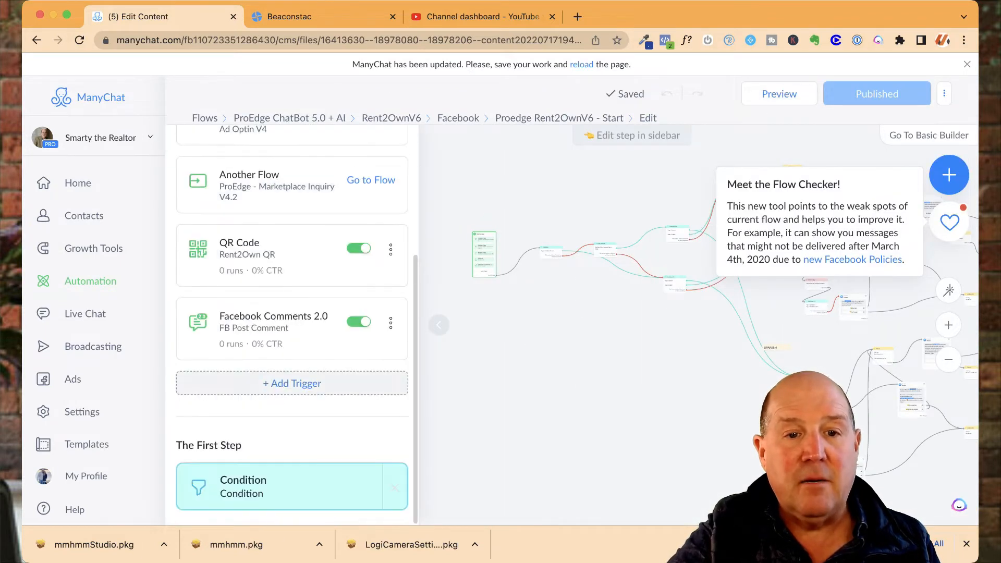
Add a Facebook Ref URL trigger and rename Growth Tool #40 to BeaconStac URL.
left_click(291, 383)
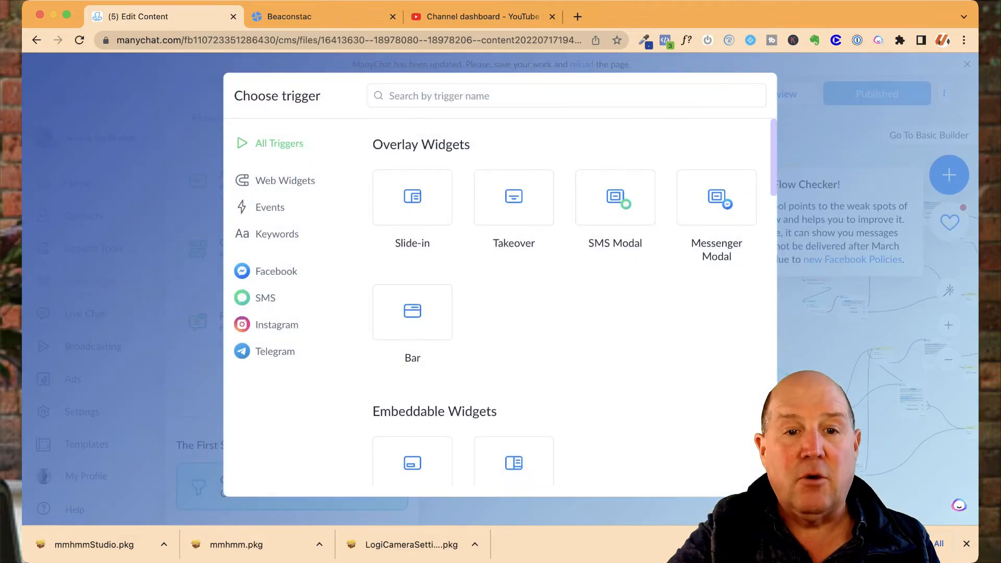
scroll("down", 3)
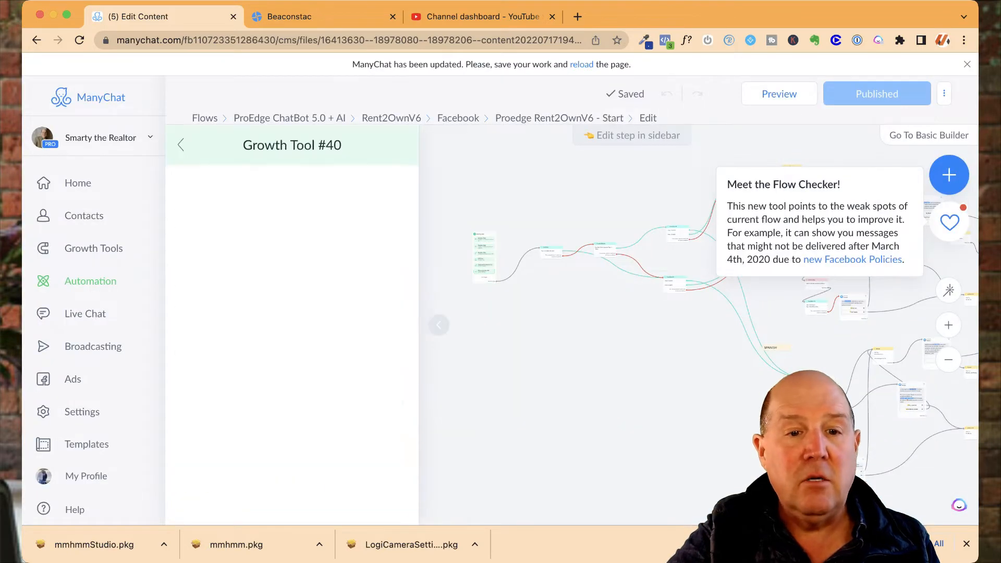
left_click(292, 144)
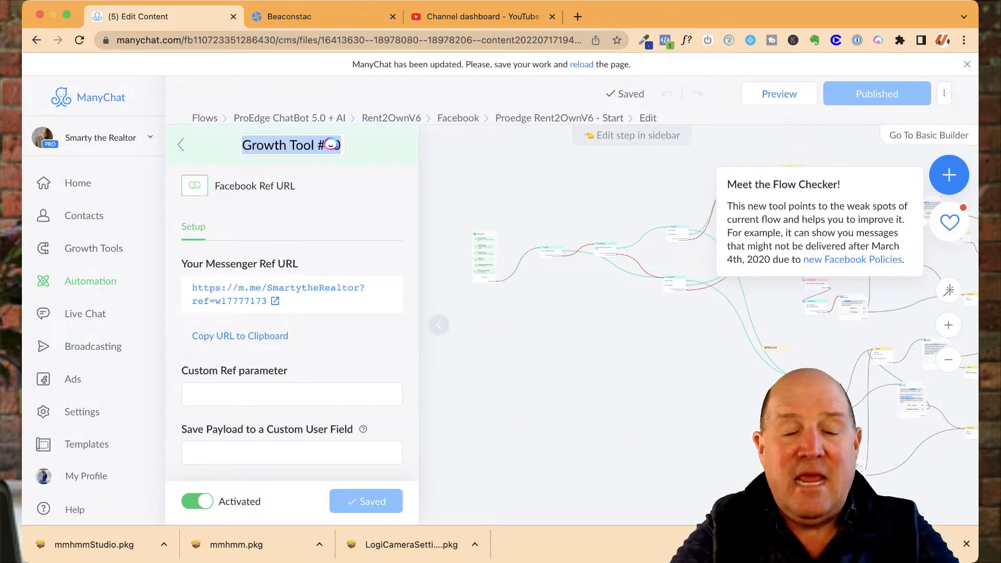
type("Be")
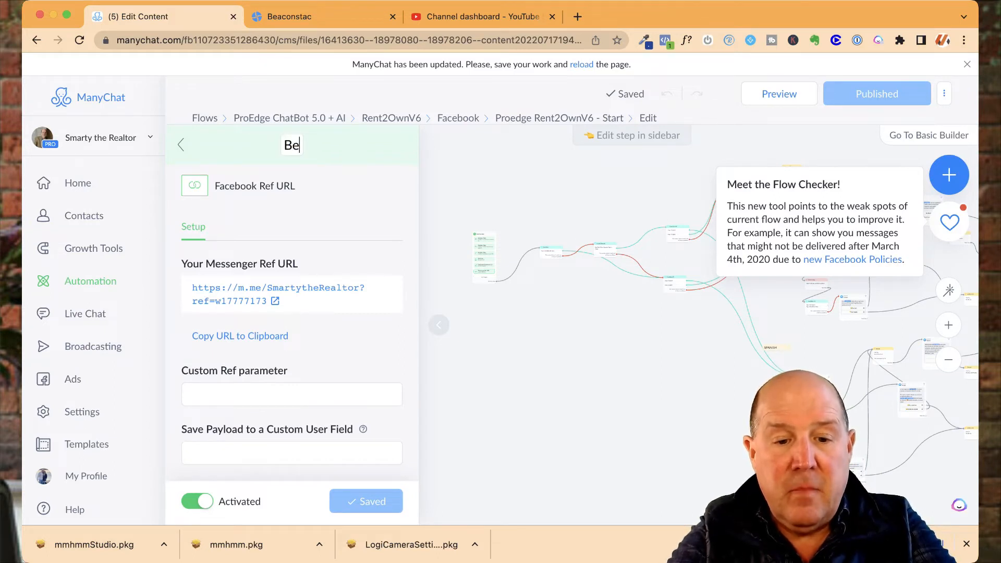
type("aconStac URL")
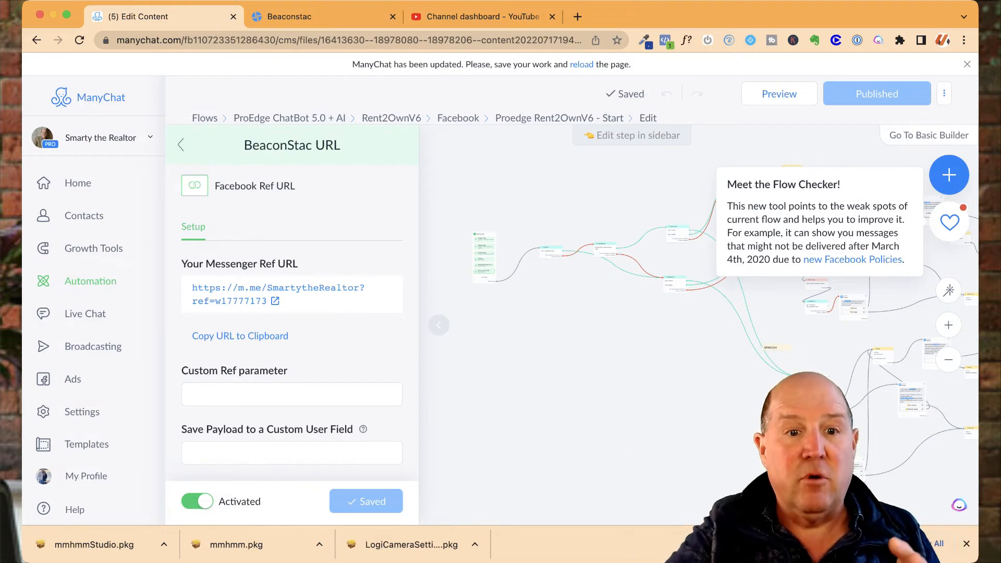
Set the Custom Ref parameter to scanme, copy the link, and return to Beaconstac.
type("scan")
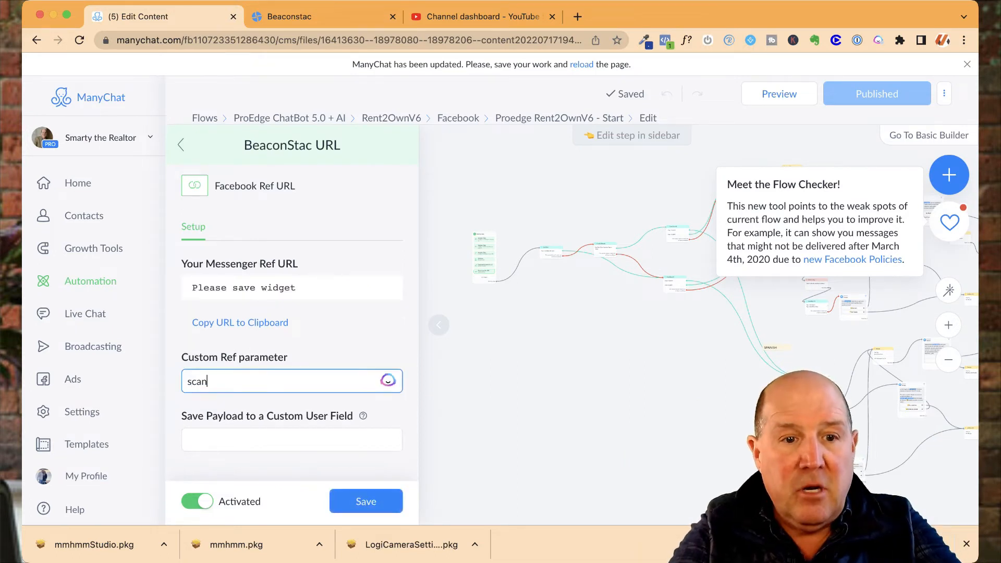
type("me")
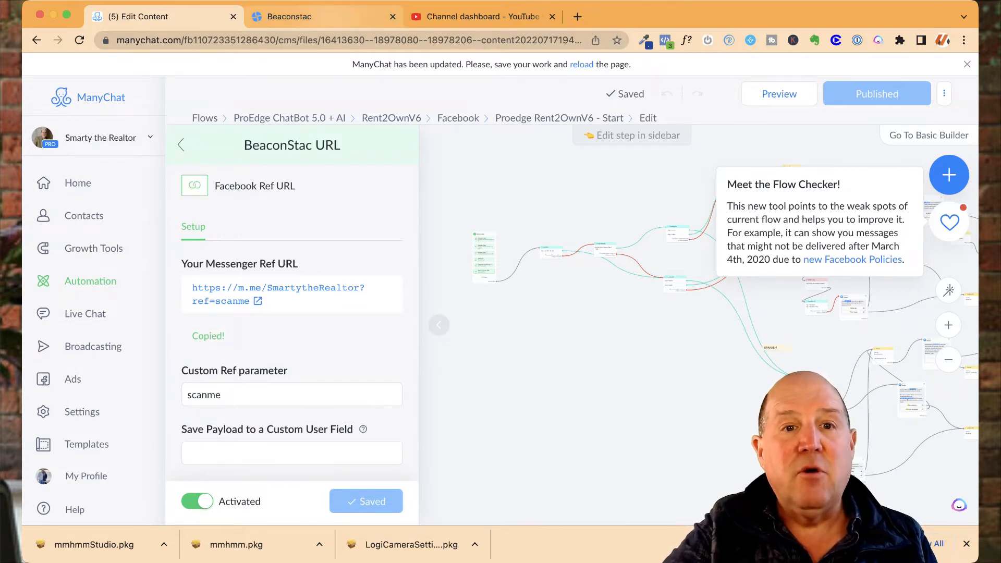
left_click(322, 16)
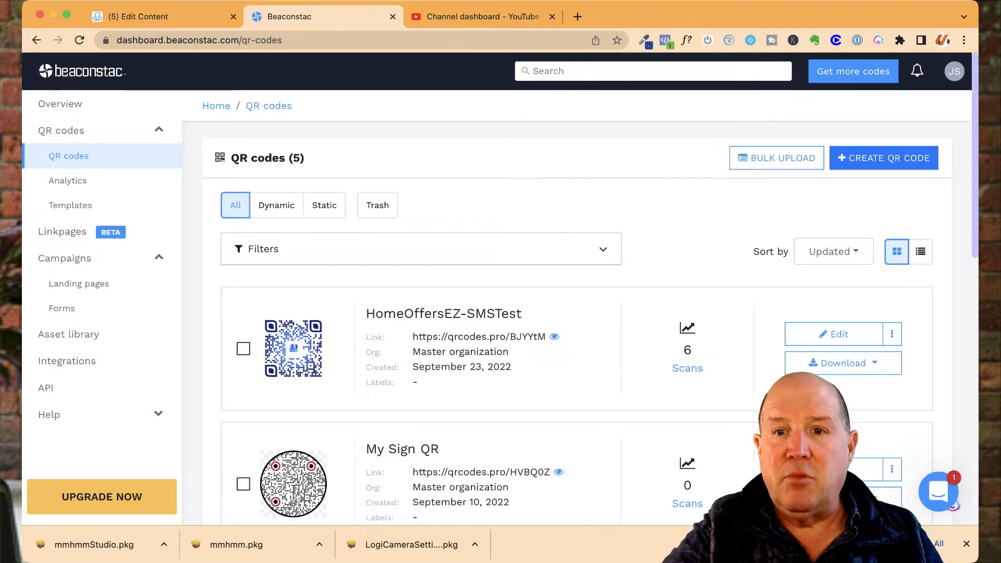
Create a new QR code and choose the Website dynamic QR code type.
left_click(882, 158)
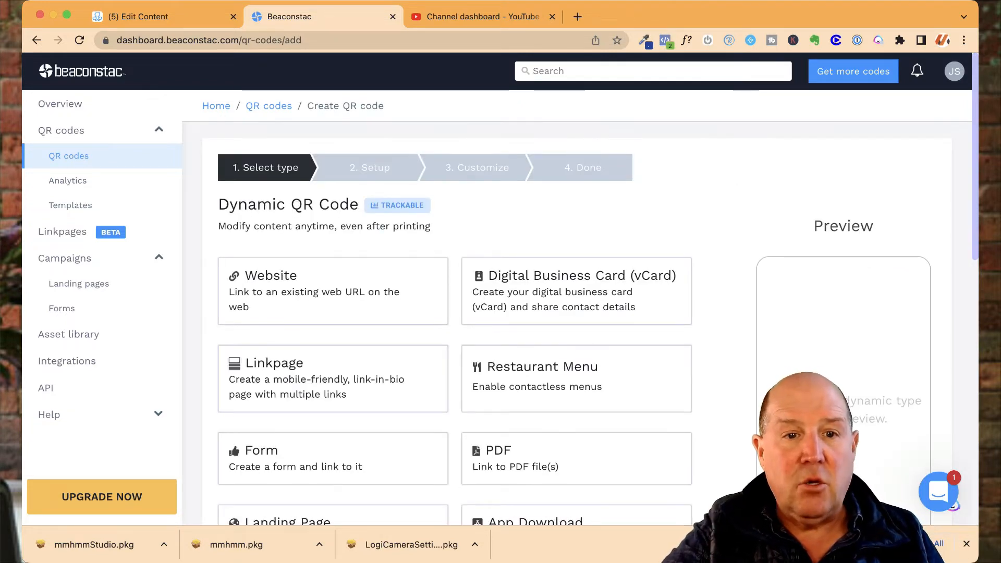
scroll("down", 3)
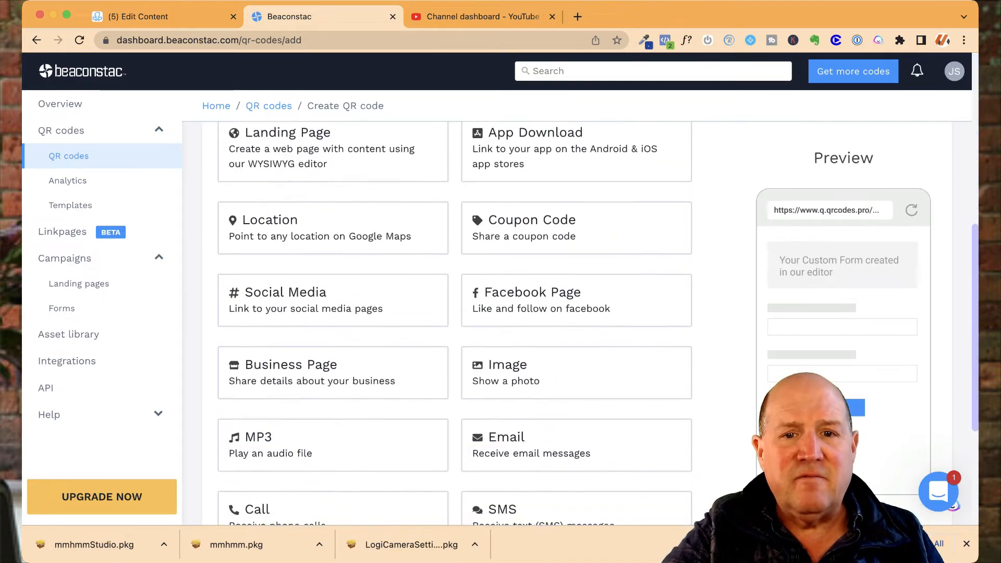
scroll("up", 3)
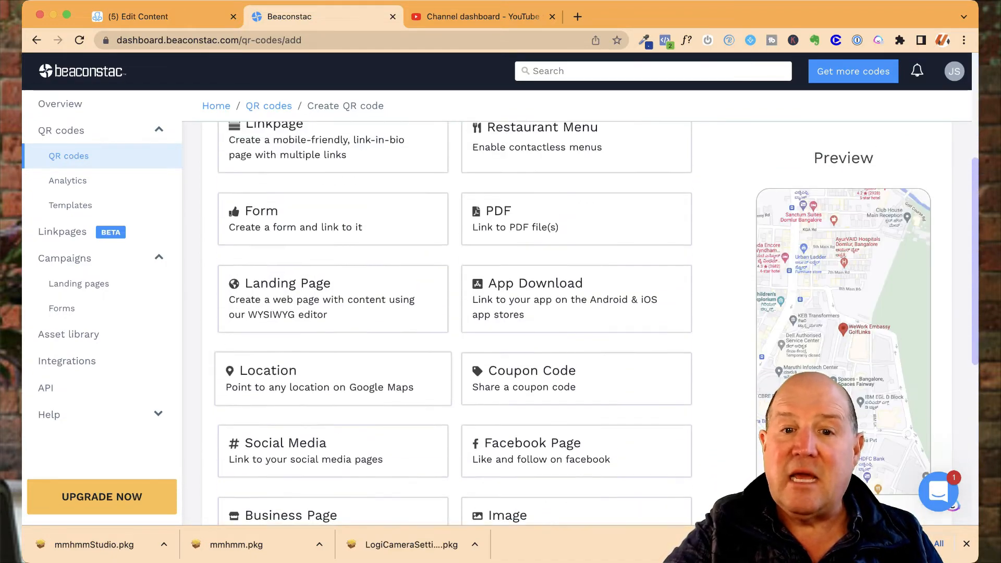
scroll("down", 3)
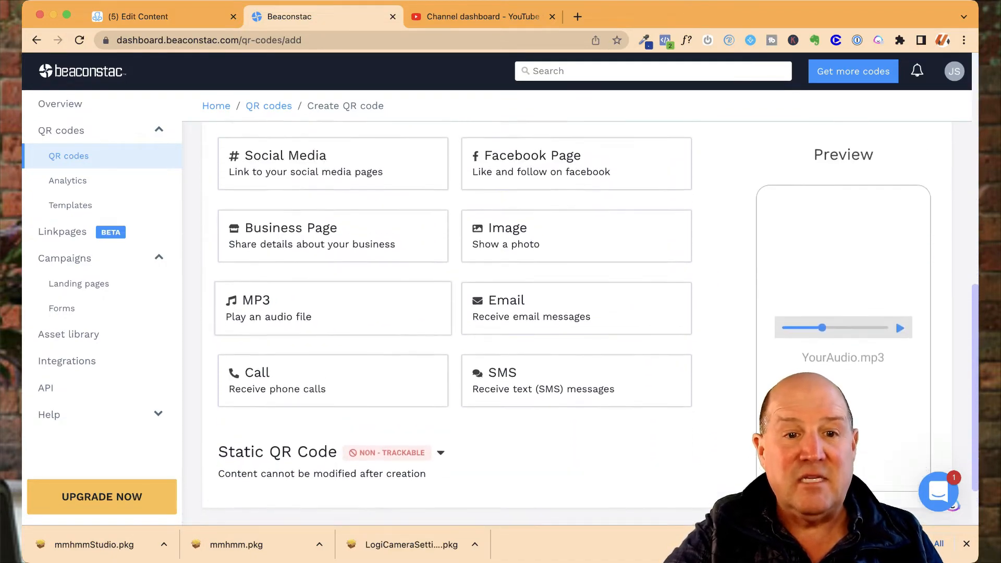
scroll("up", 3)
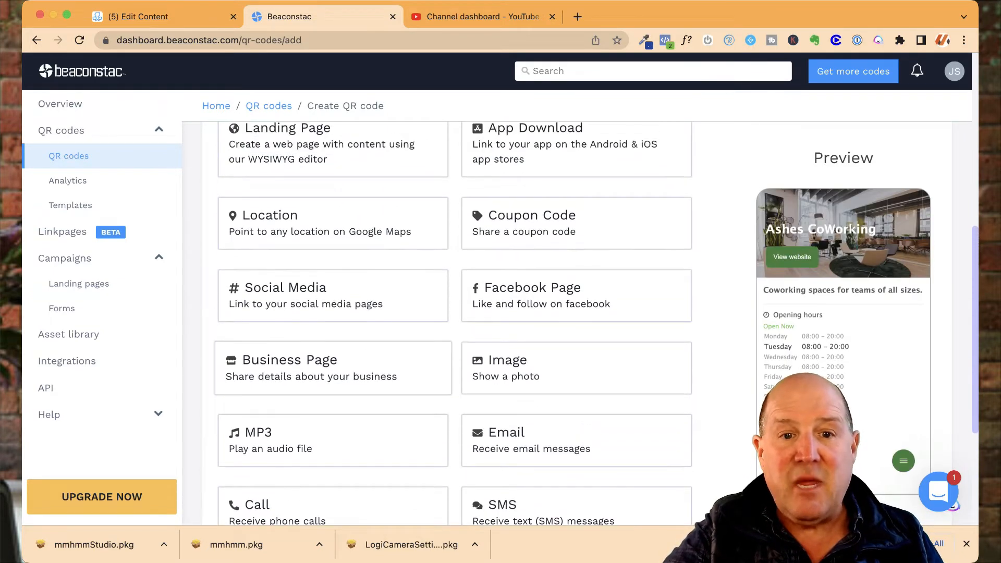
scroll("up", 3)
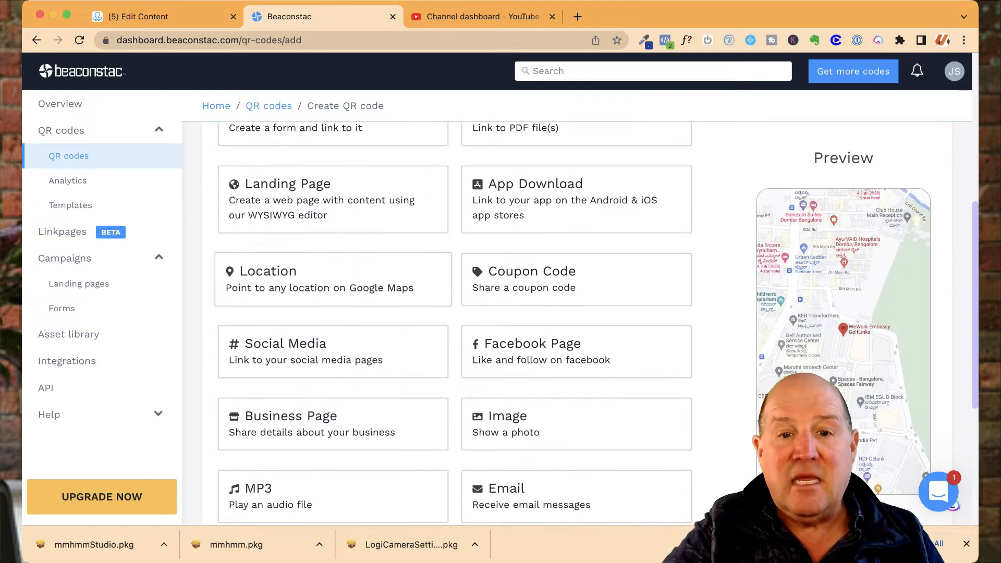
scroll("up", 3)
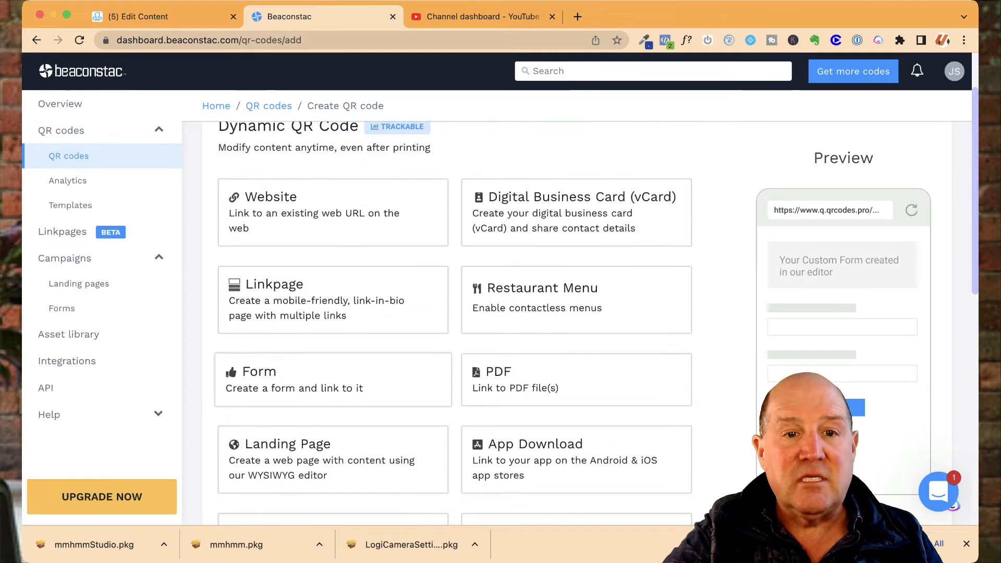
scroll("up", 3)
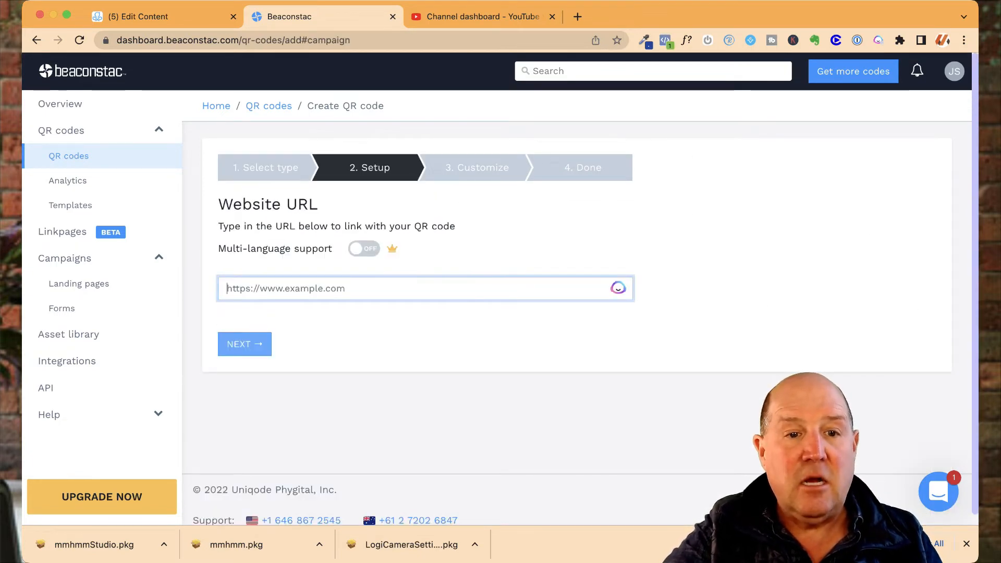
type("https://m.me/SmartytheRealtor?ref=scanme")
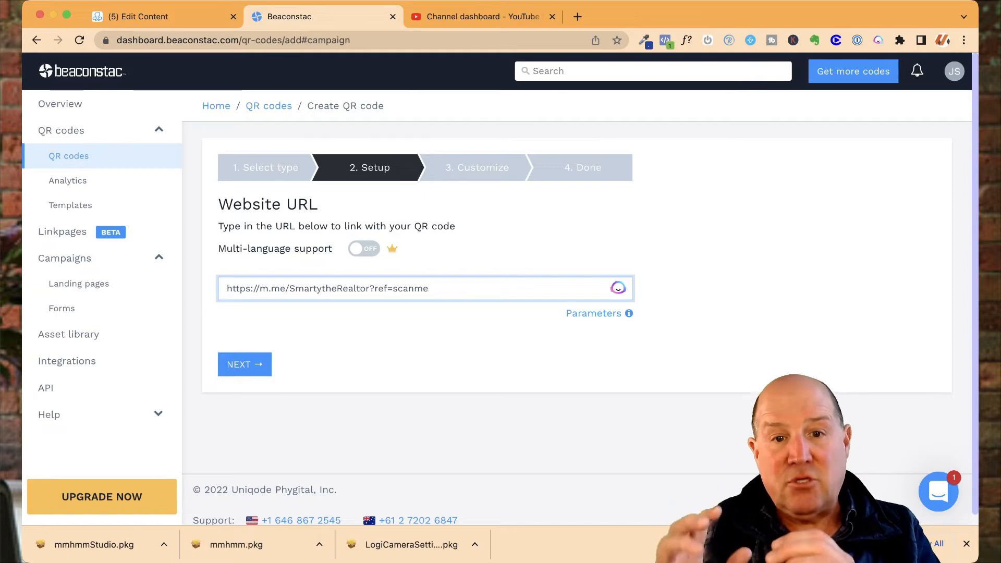
Move to the design step and give the code's eyes a rounded leaf shape.
left_click(243, 364)
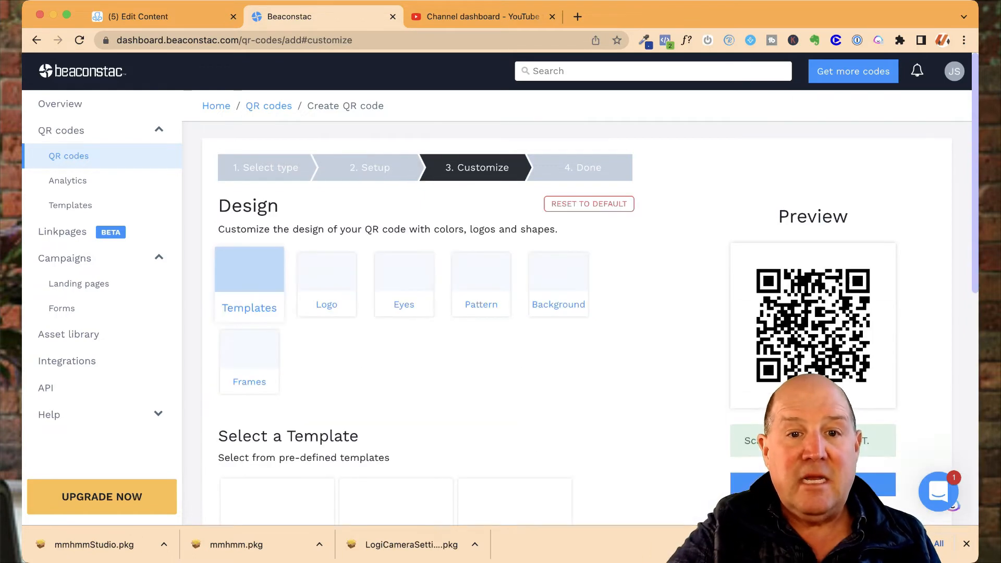
scroll("down", 3)
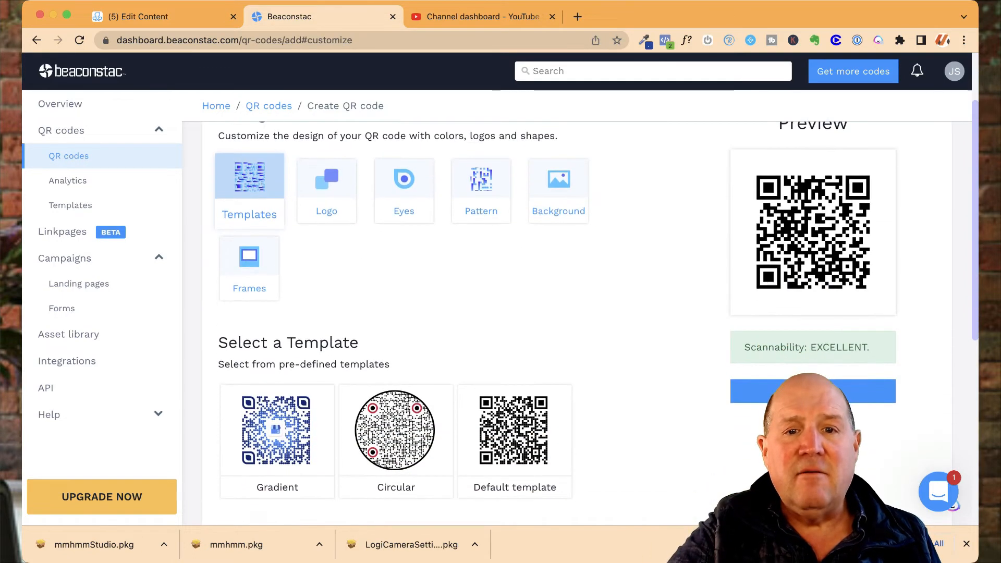
scroll("up", 3)
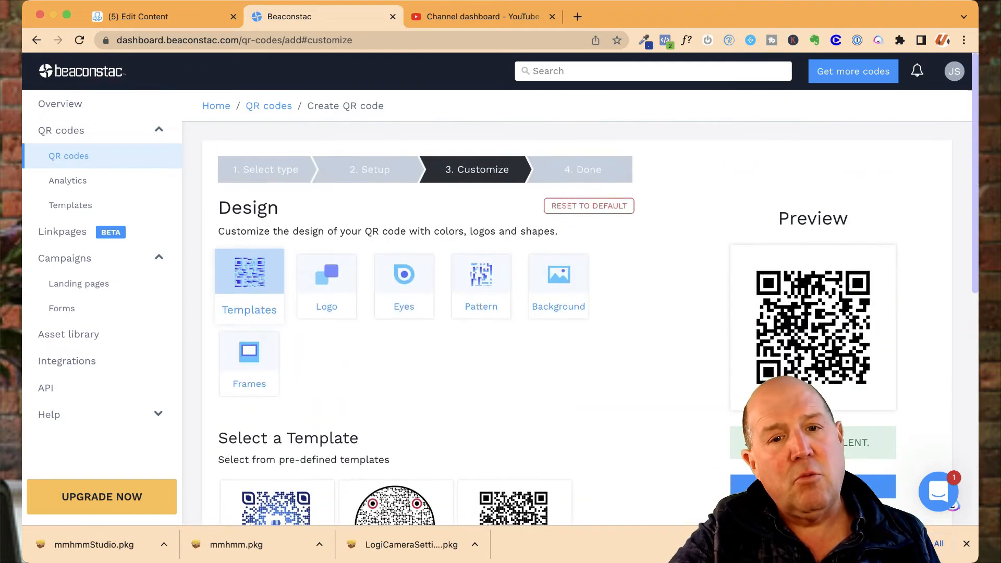
scroll("down", 3)
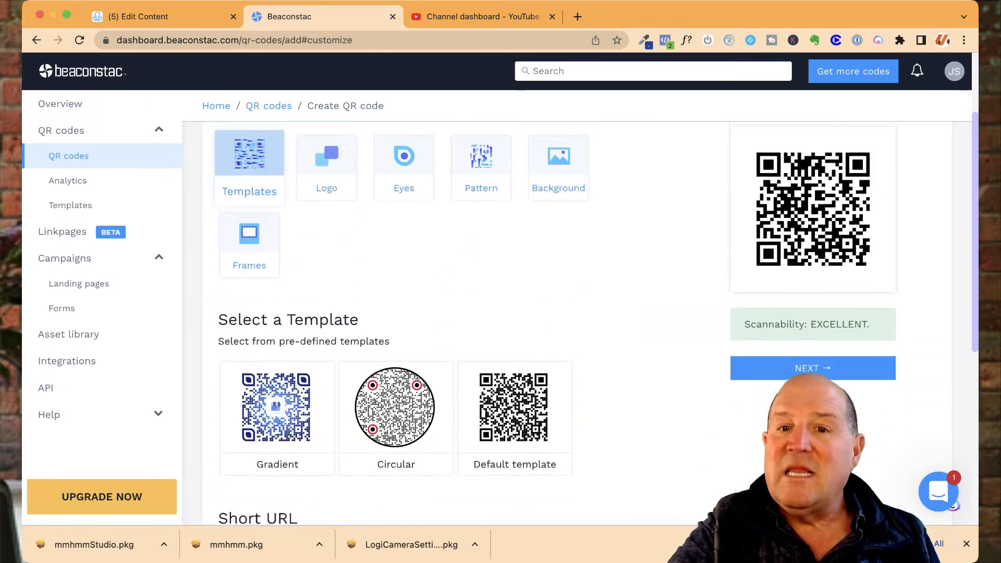
scroll("up", 3)
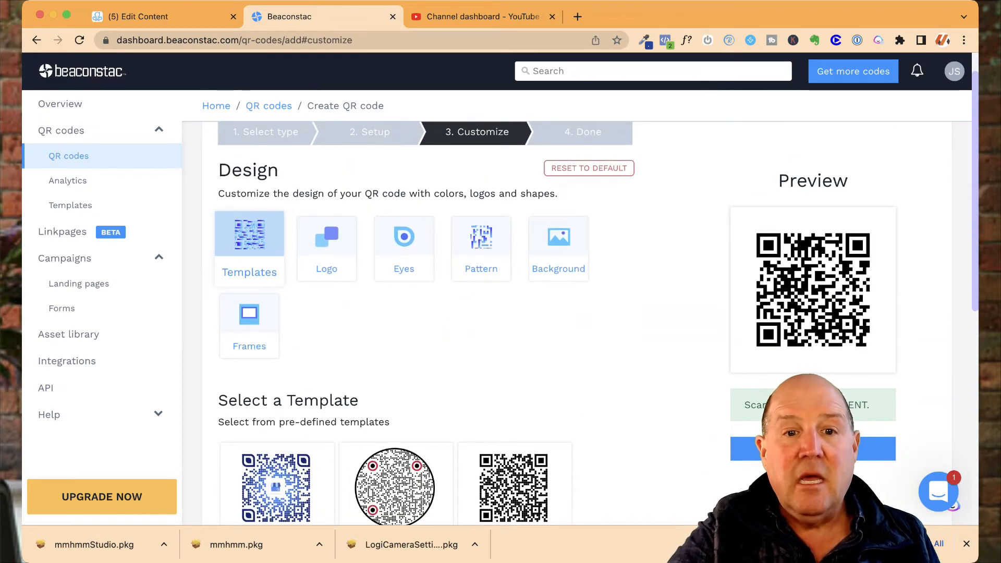
left_click(404, 233)
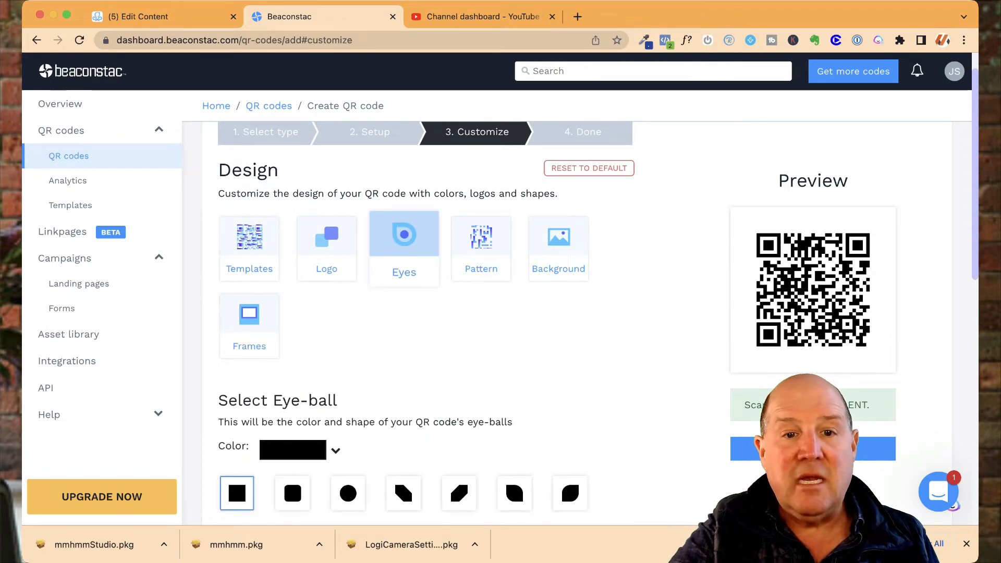
left_click(403, 493)
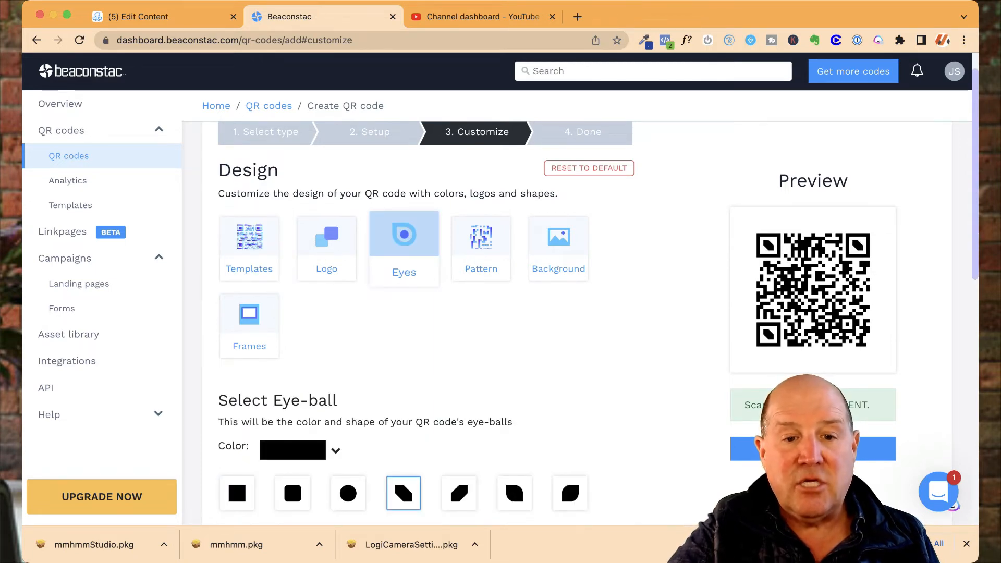
left_click(514, 492)
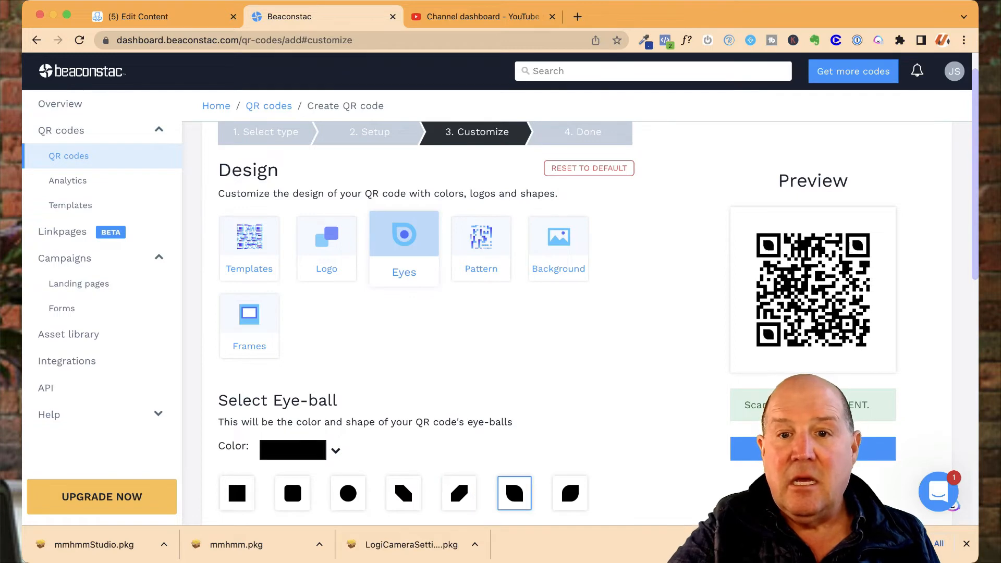
Try the dotted data pattern, then keep the square pattern in red.
left_click(326, 241)
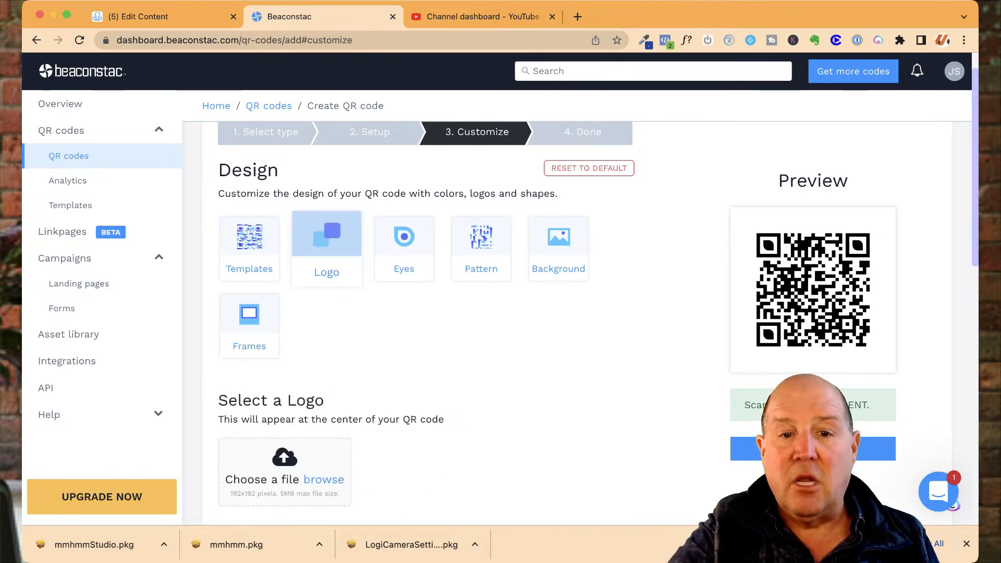
scroll("up", 3)
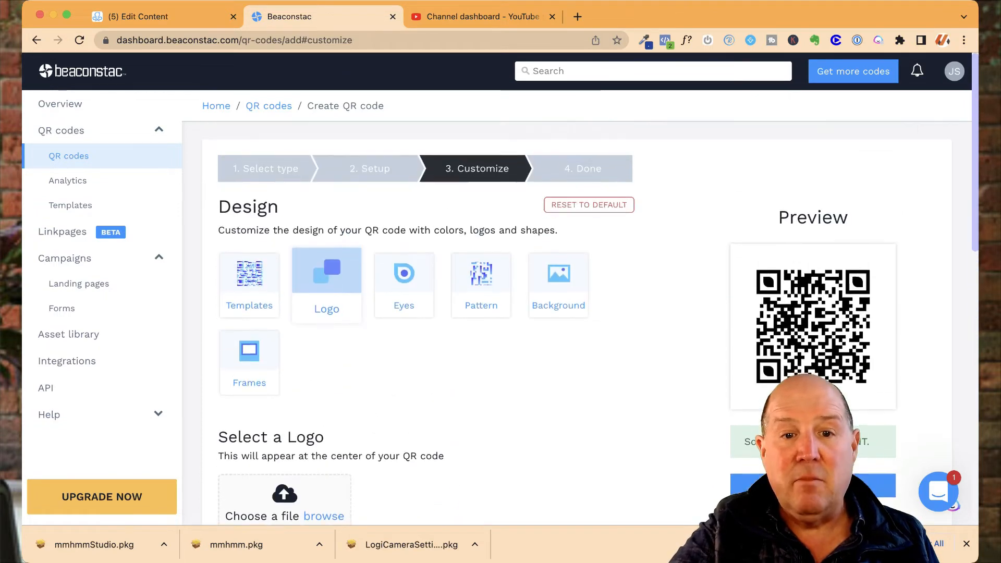
left_click(480, 285)
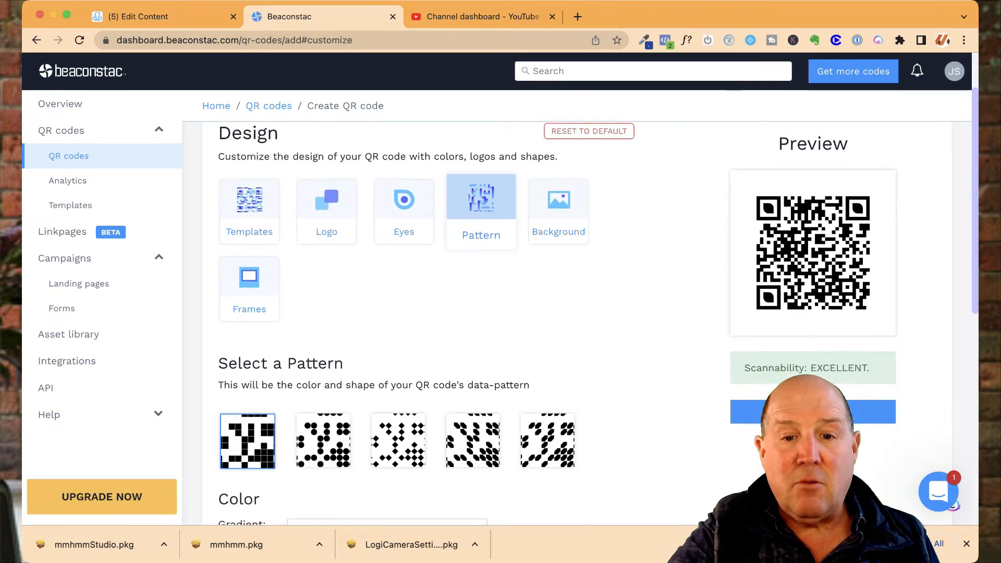
left_click(397, 412)
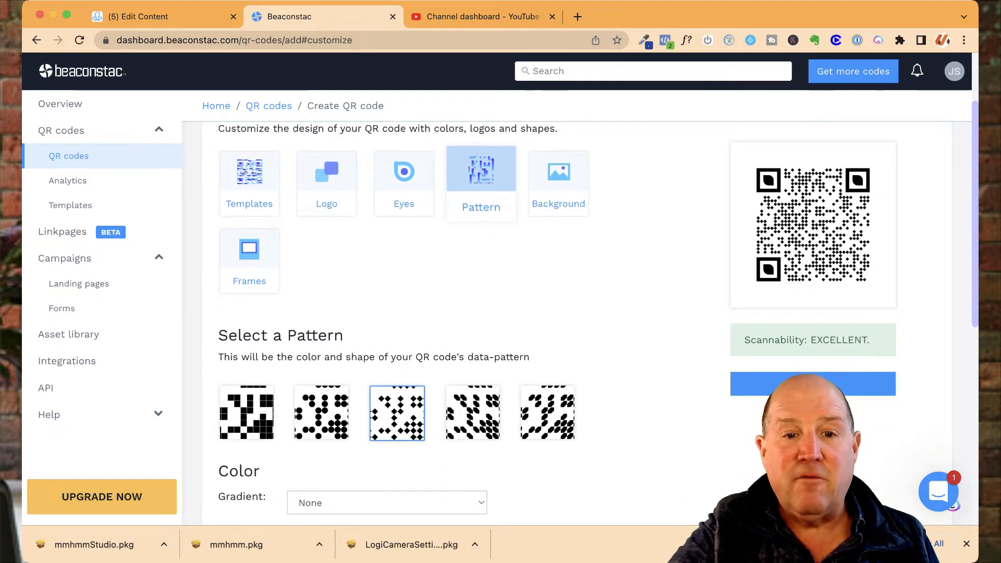
left_click(321, 411)
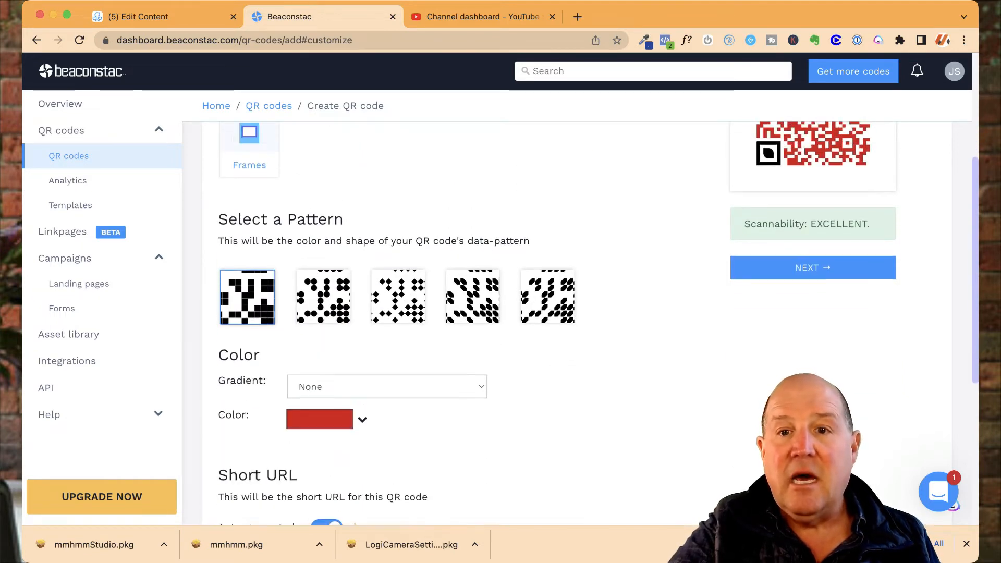
scroll("up", 3)
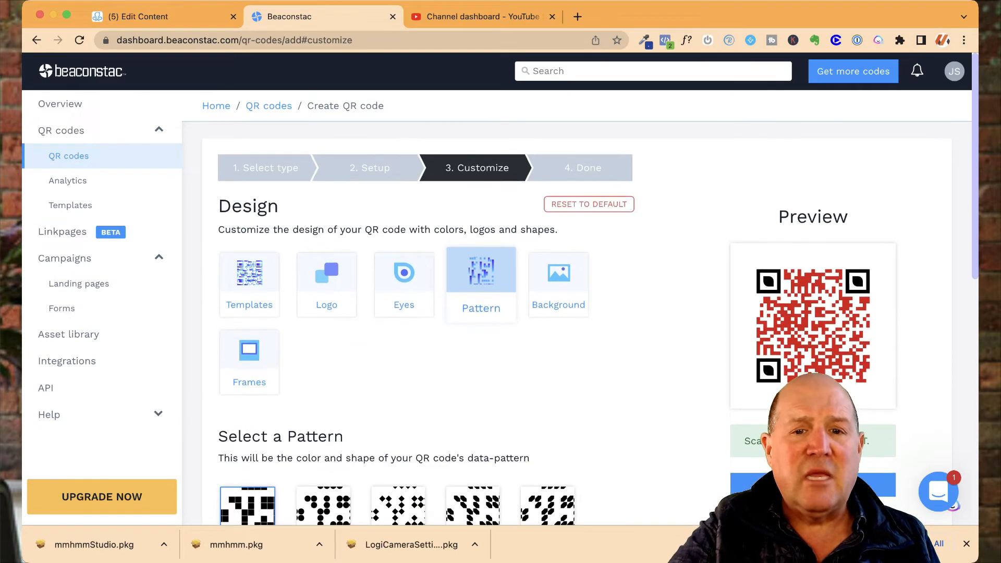